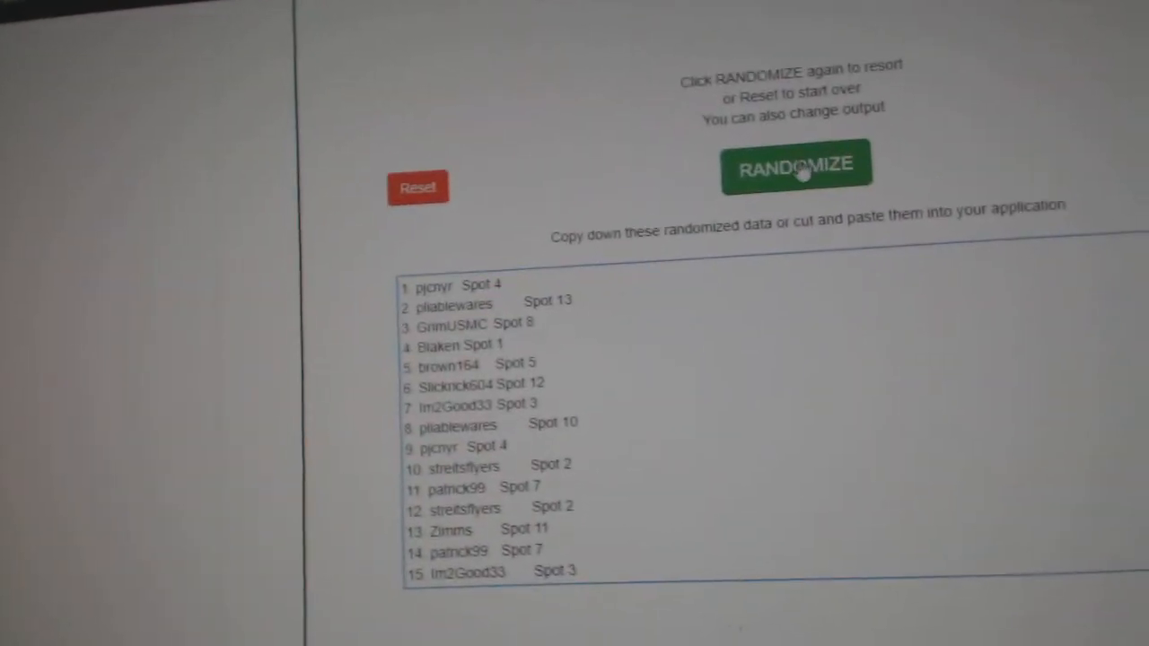
Shuffle the 15 hockey team names in the list randomizer, replacing the participant-and-spot list.
click(793, 165)
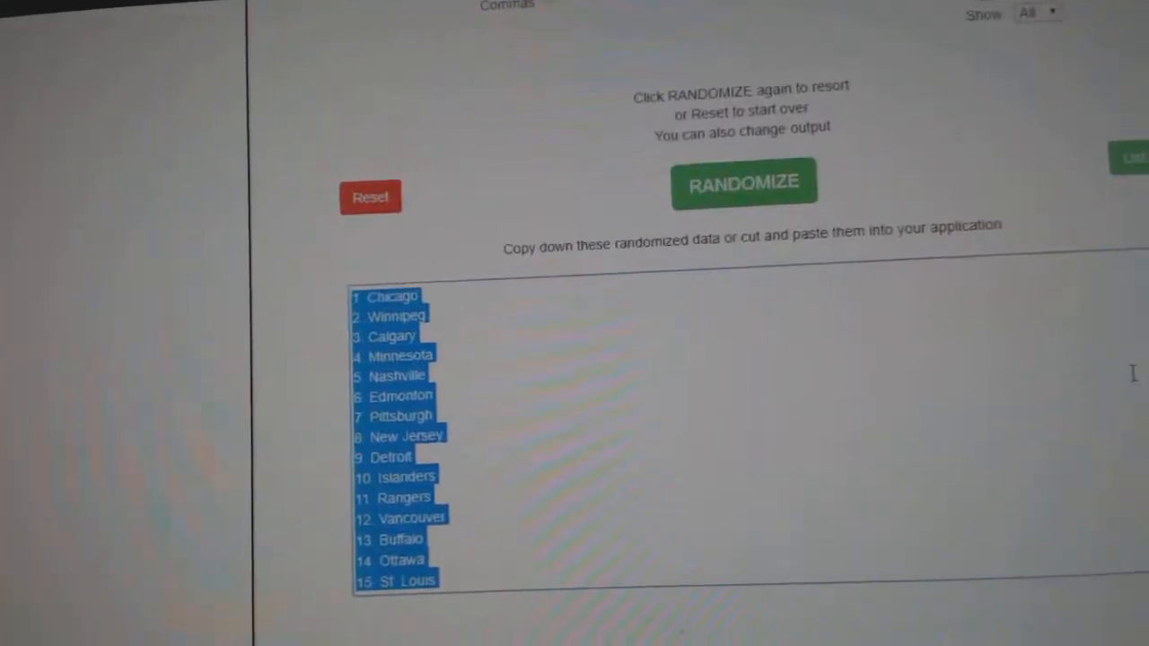
Reshuffle the team list twice, putting Toronto, Carolina and Tampa Bay first.
click(745, 182)
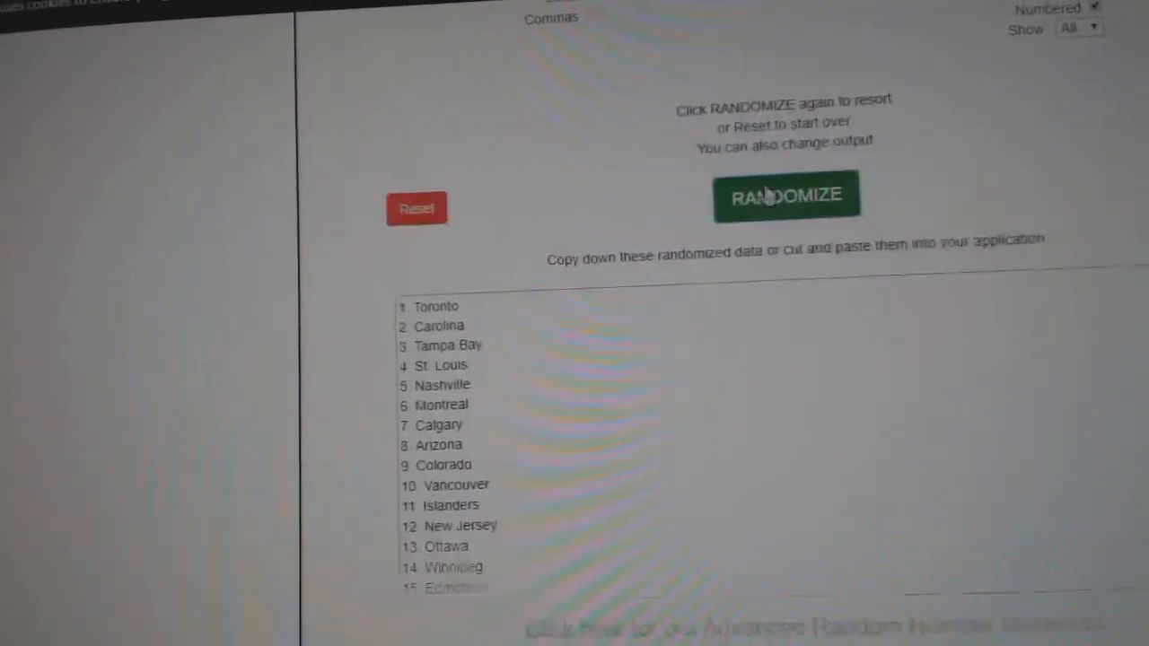
click(779, 195)
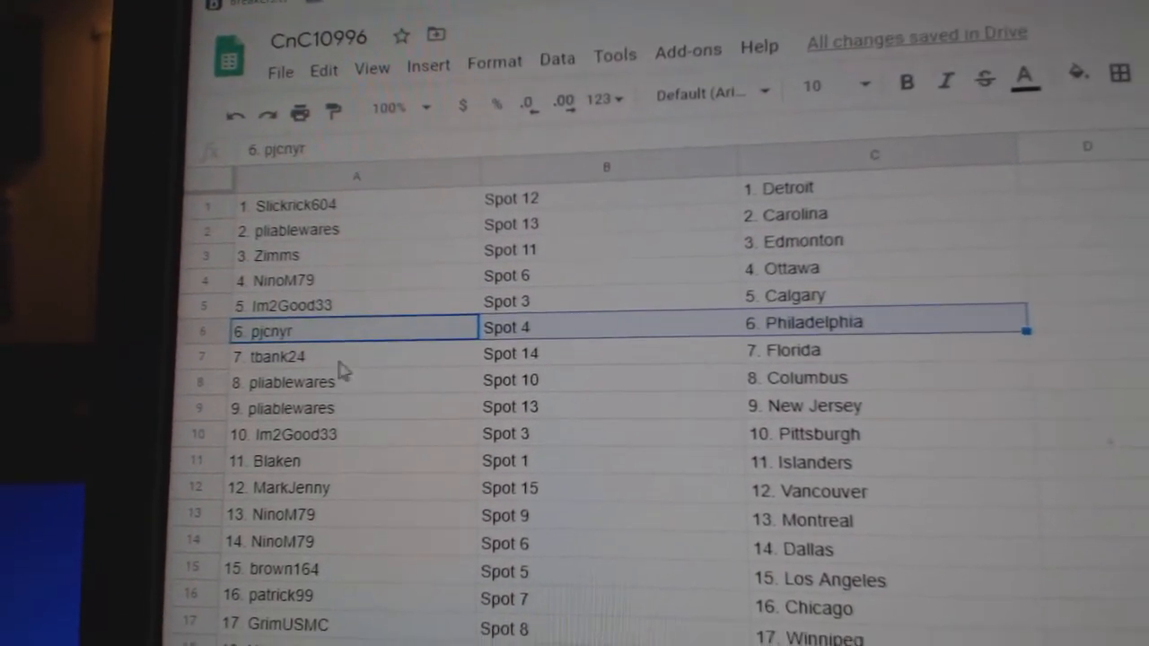
Select cell A8 in the CnC10996 sheet to pick the eighth participant's row.
click(341, 380)
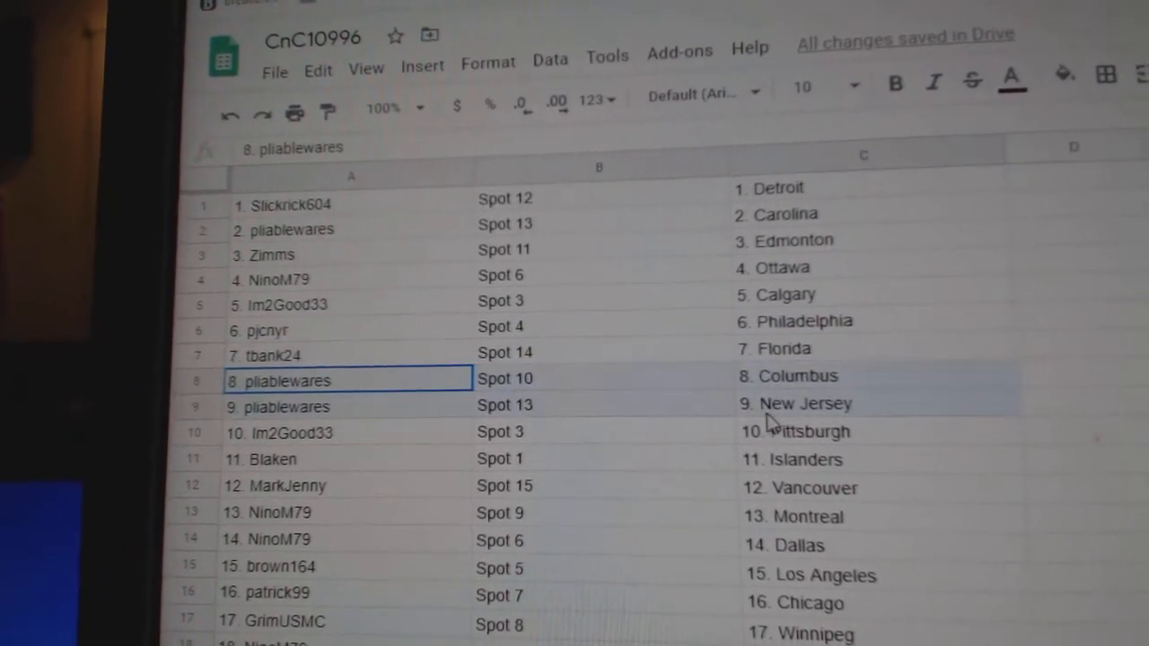